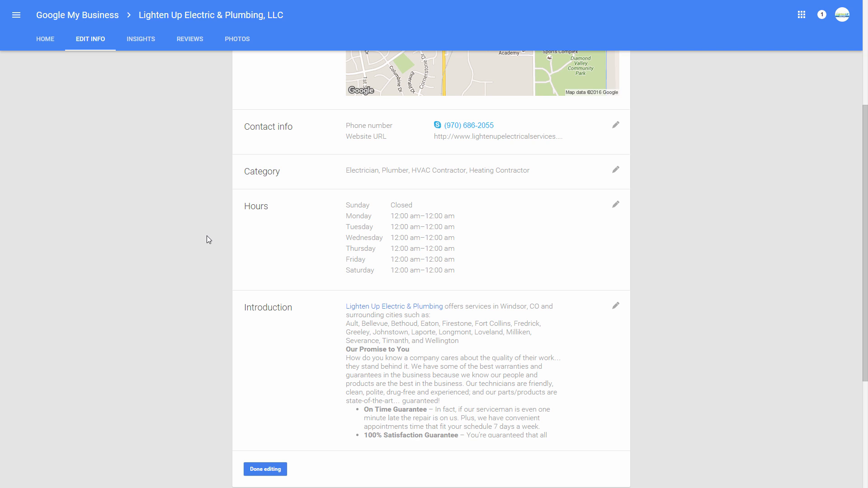
mouse_move(609, 171)
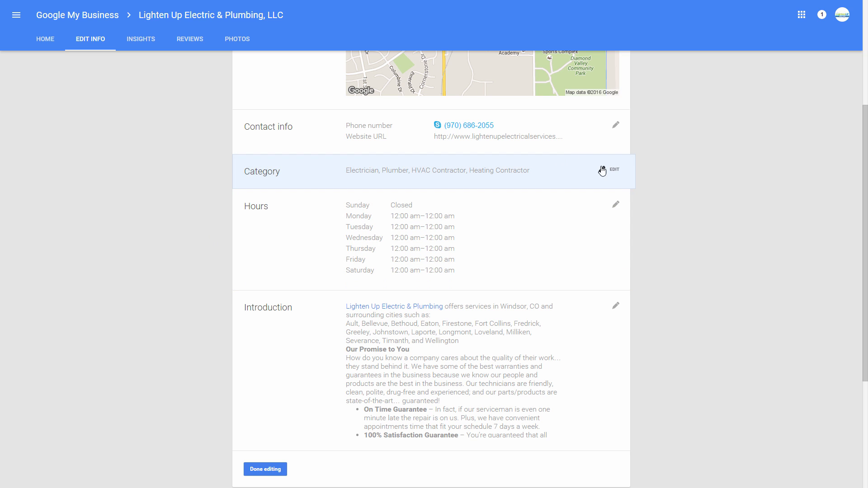
Step: Review the Category dialog's help text, highlighting the Wedding Photographer and Photos for events examples
left_click(612, 170)
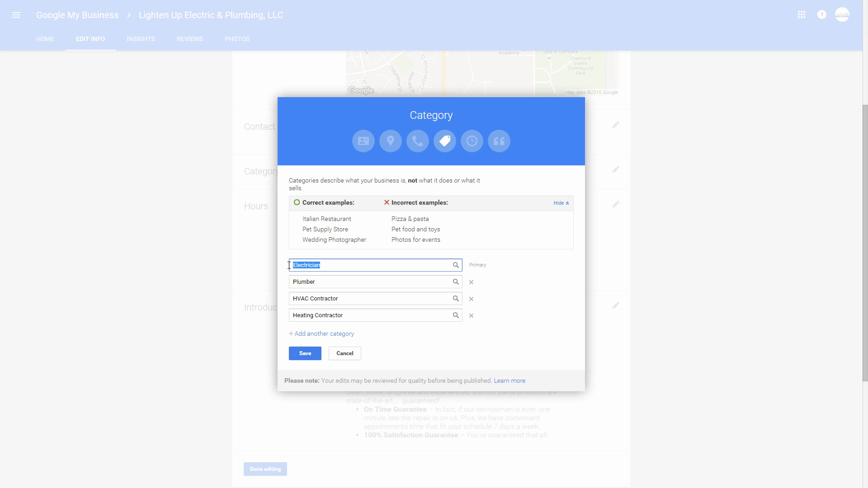
mouse_move(316, 286)
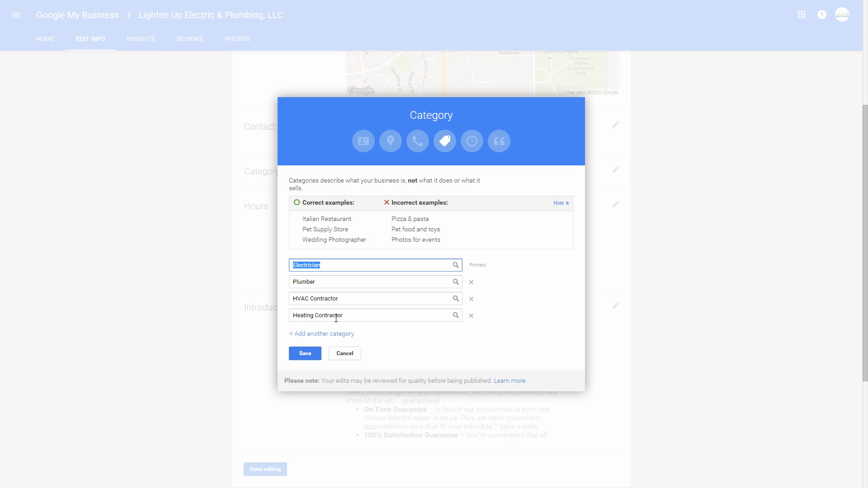
mouse_move(332, 292)
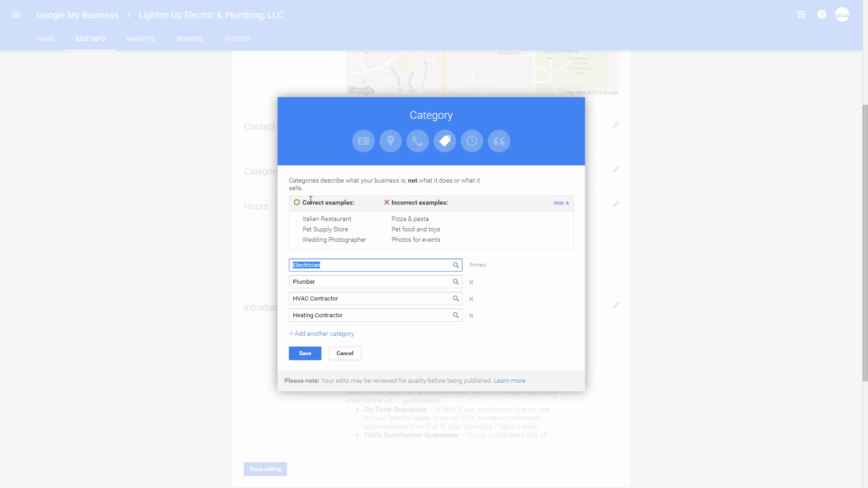
mouse_move(393, 219)
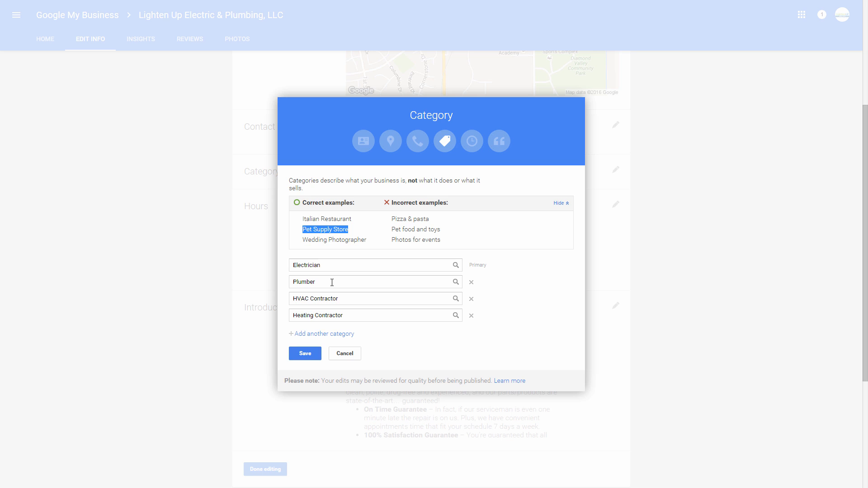
mouse_move(355, 273)
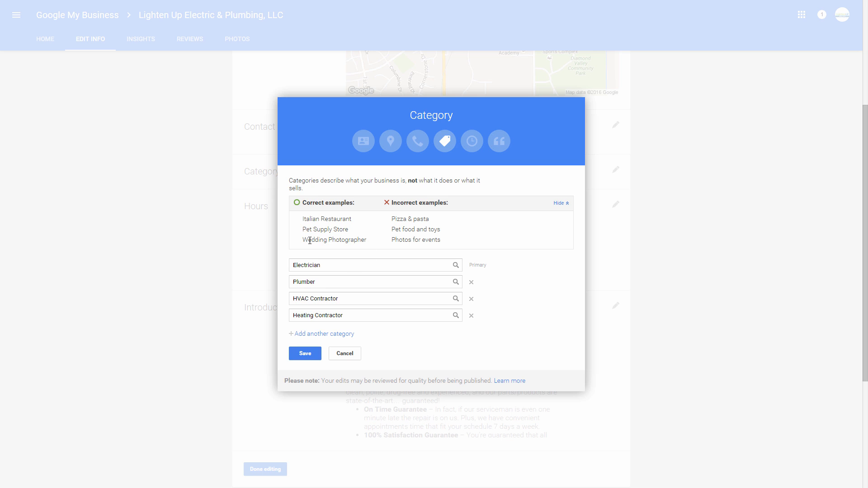
double_click(333, 240)
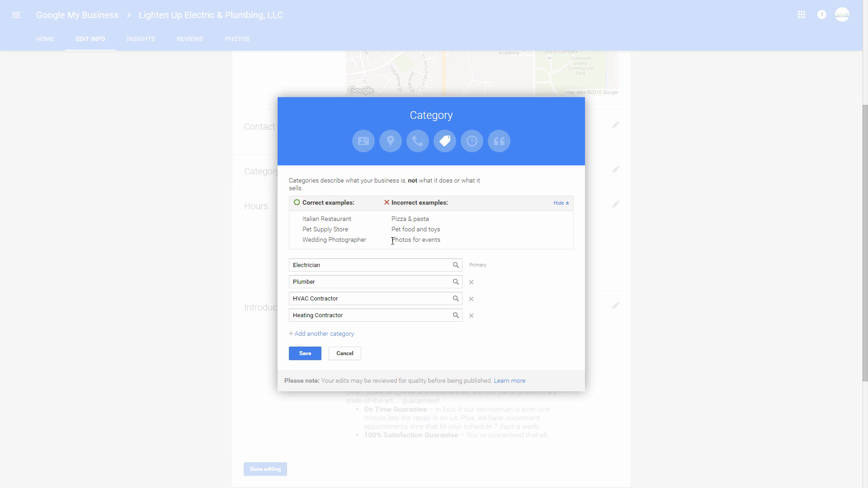
double_click(415, 240)
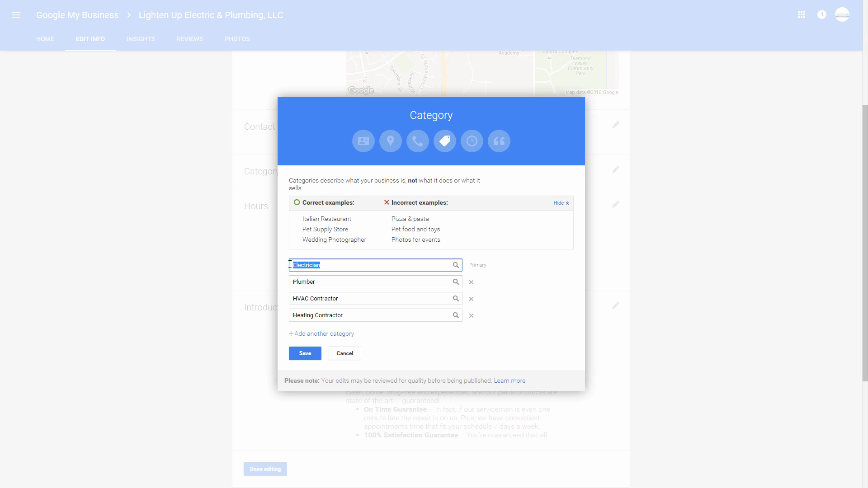
left_click(374, 282)
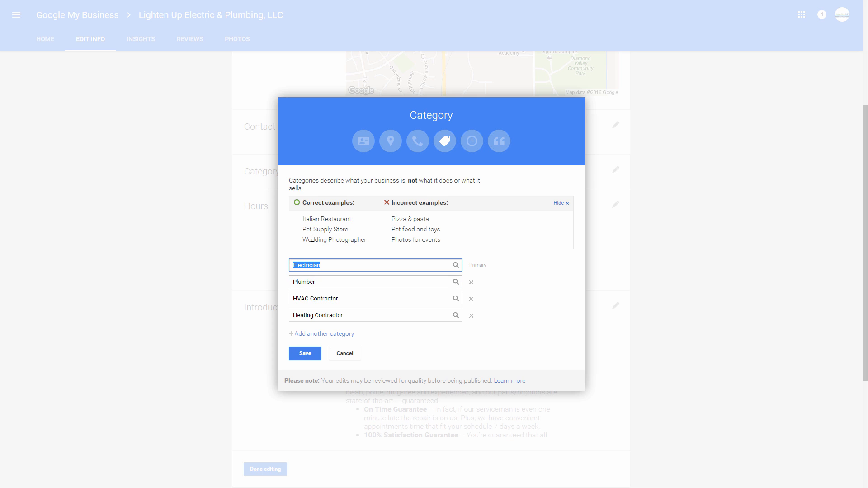
mouse_move(318, 259)
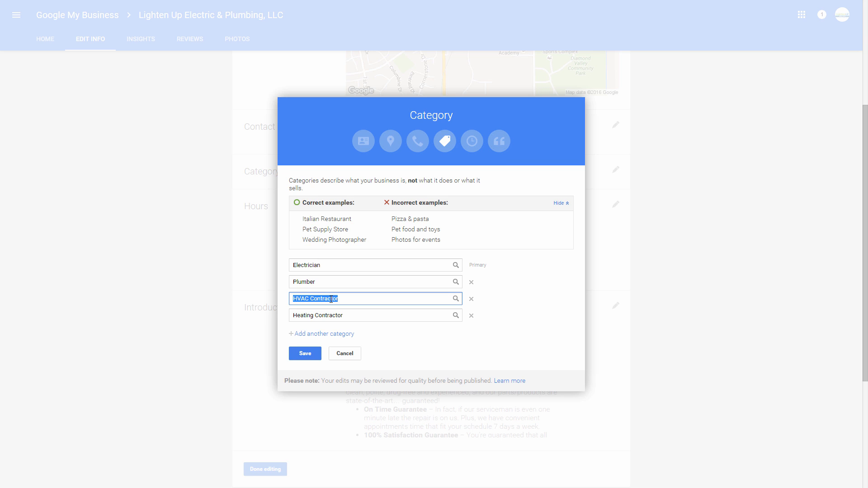
left_click(331, 299)
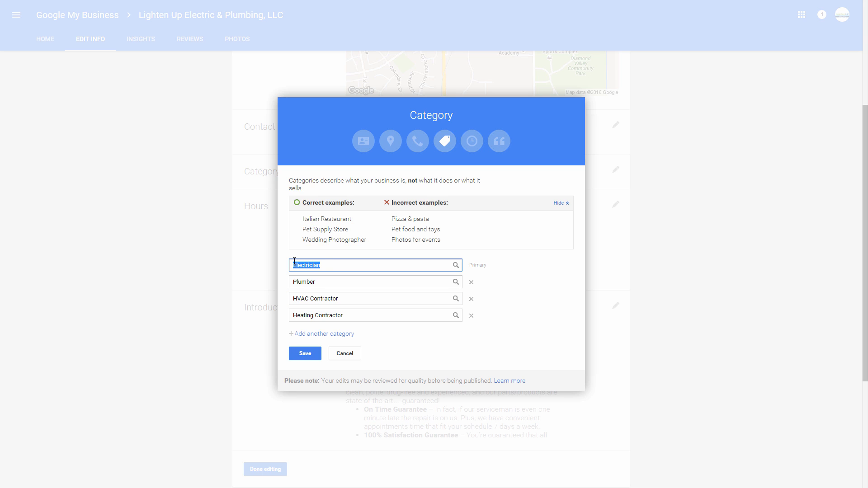
mouse_move(330, 260)
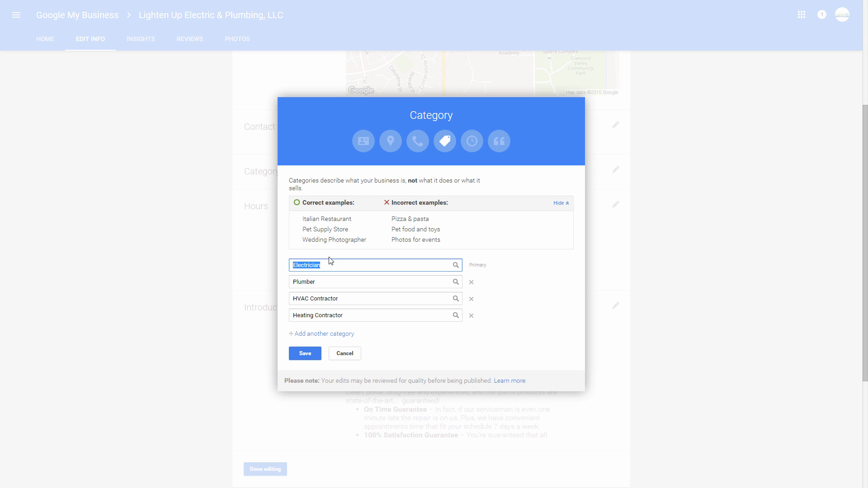
mouse_move(318, 280)
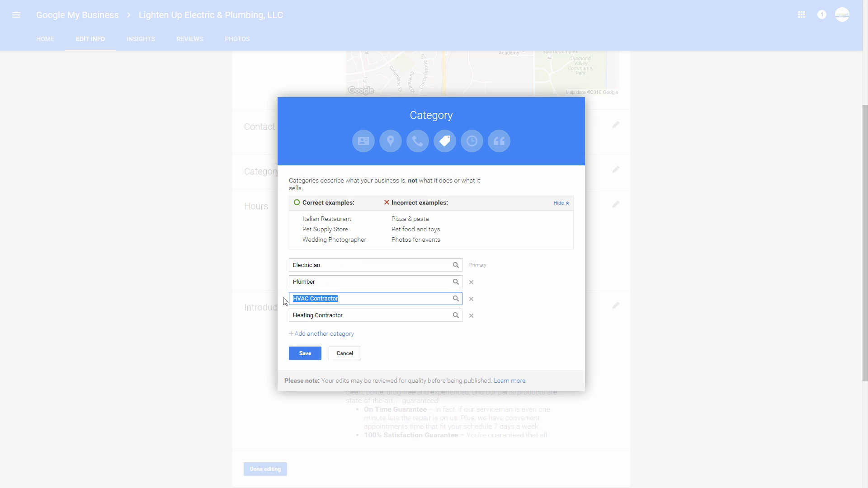
mouse_move(322, 279)
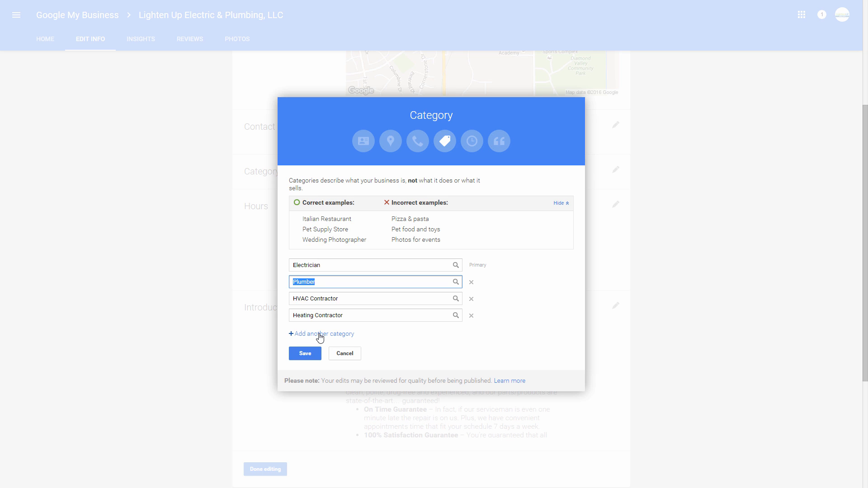
Step: Add Air Compressor Repair Service as a fifth category via the Air search suggestion
left_click(321, 334)
type("Air")
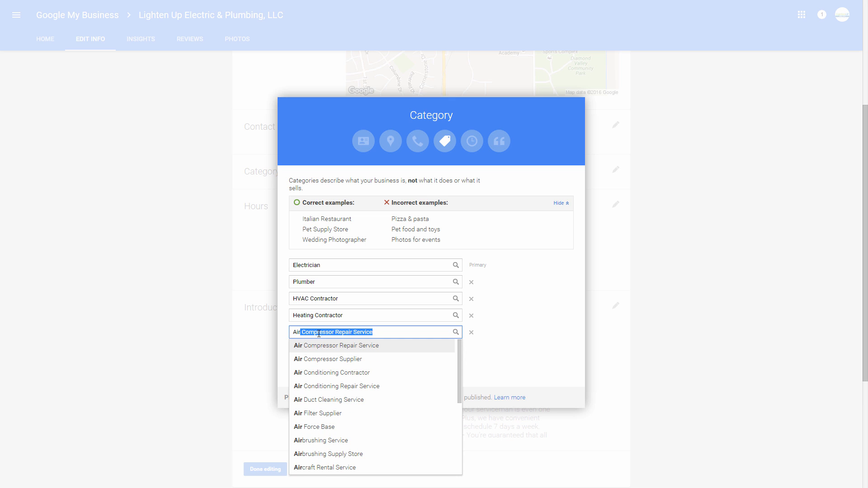
mouse_move(342, 373)
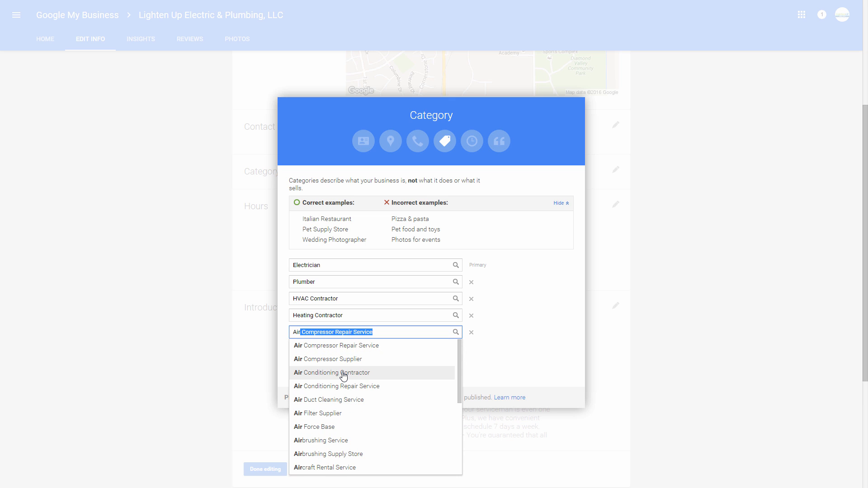
mouse_move(336, 386)
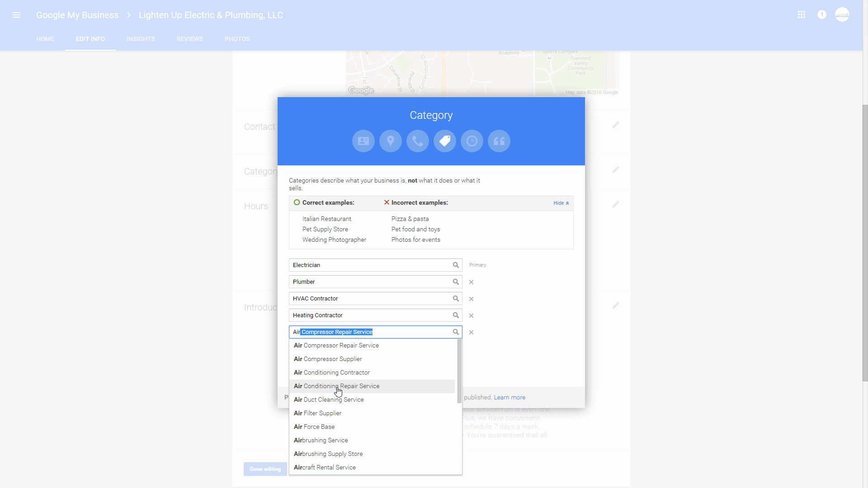
mouse_move(337, 400)
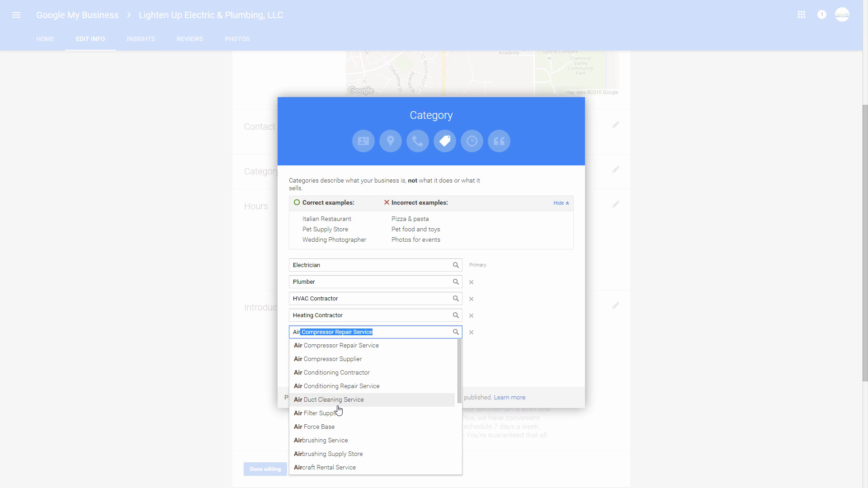
mouse_move(318, 346)
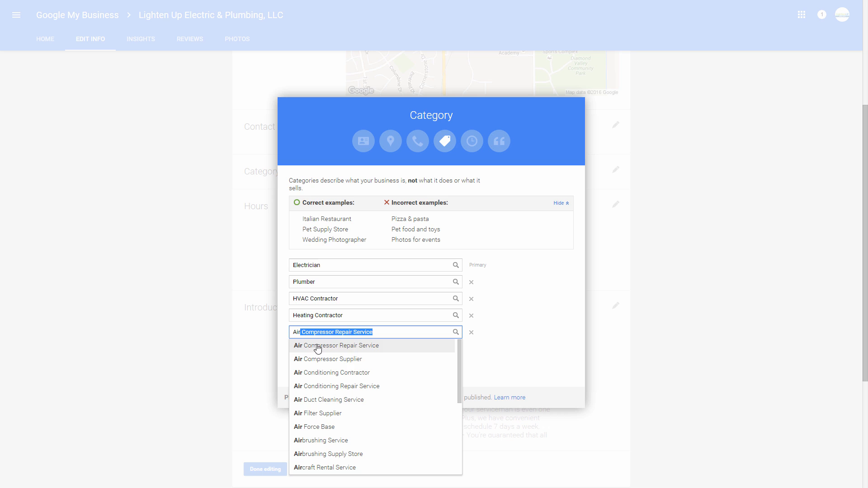
mouse_move(347, 386)
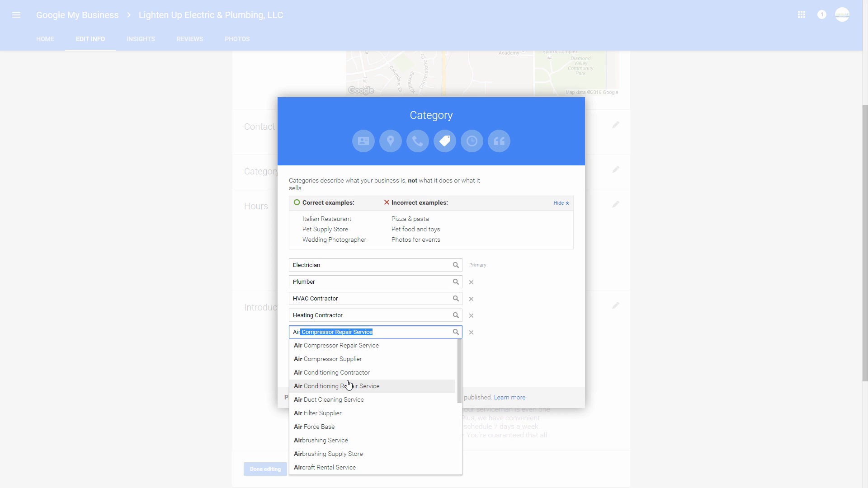
mouse_move(348, 372)
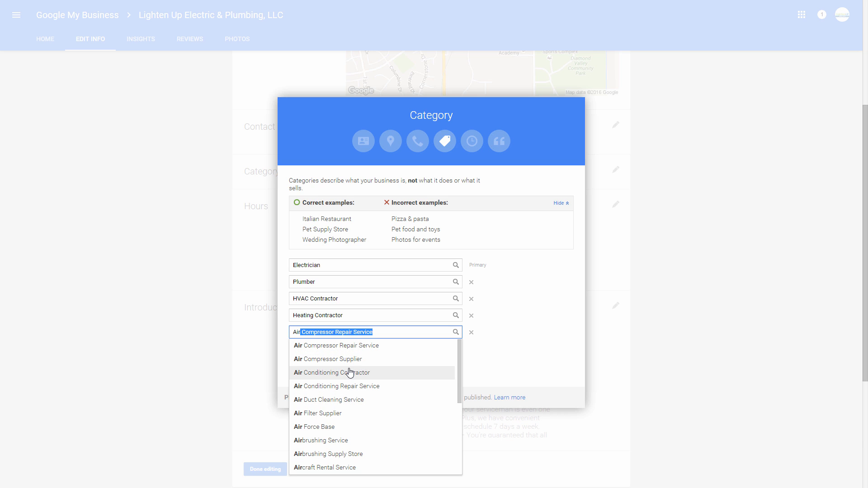
mouse_move(357, 400)
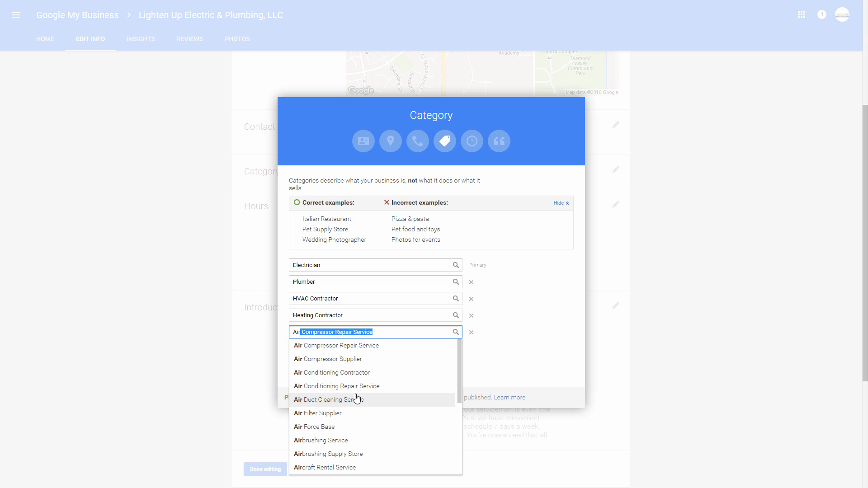
mouse_move(344, 386)
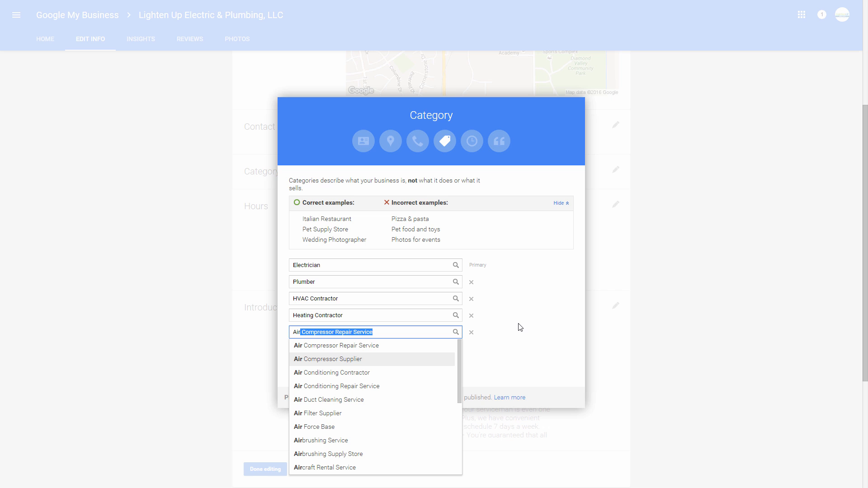
mouse_move(337, 386)
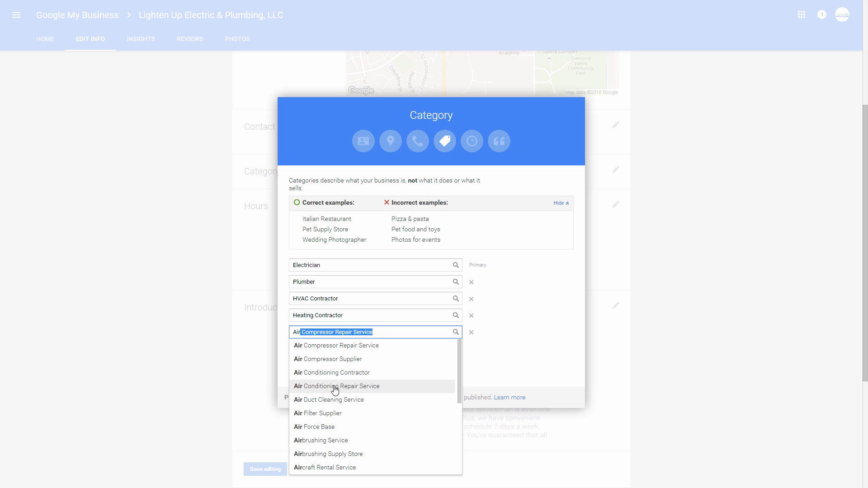
mouse_move(344, 386)
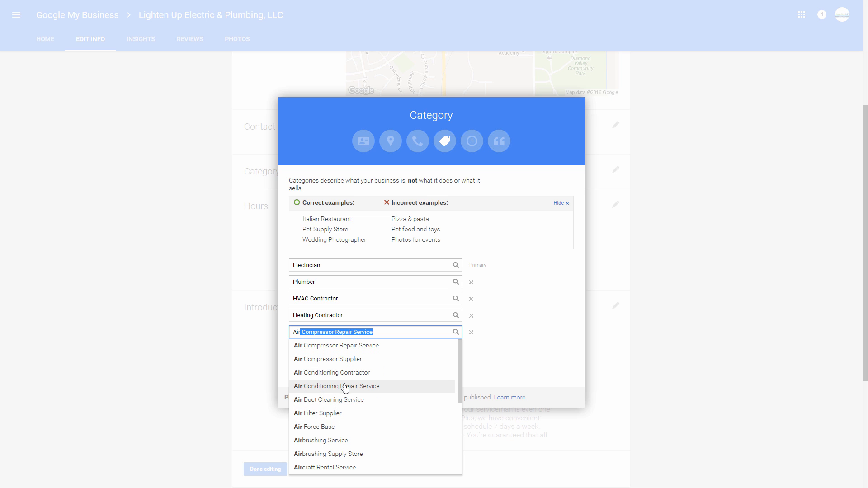
left_click(335, 345)
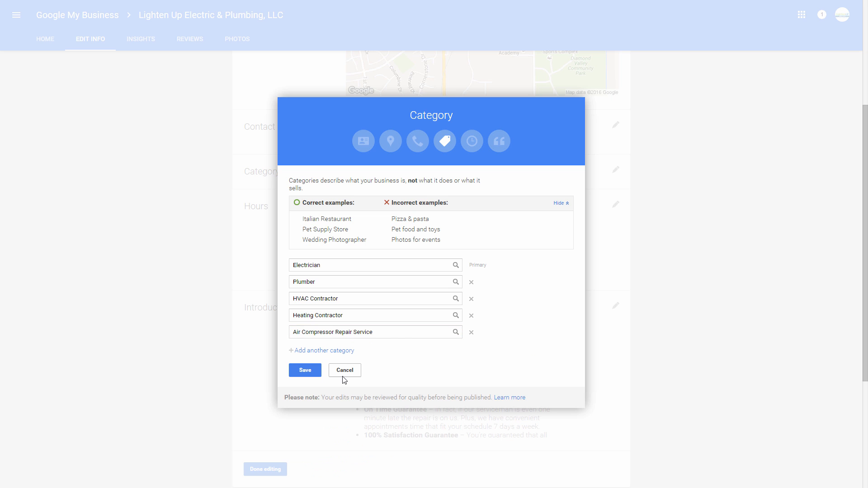